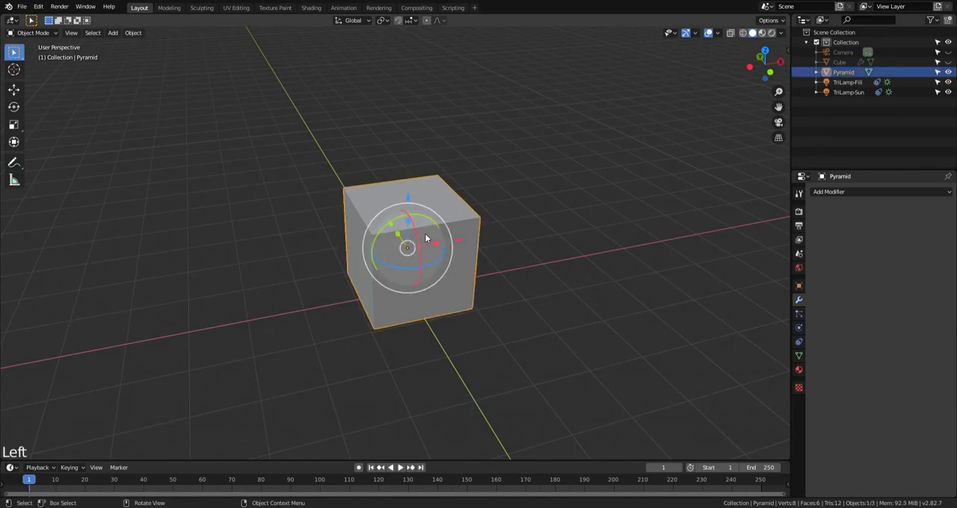
# Scale the cube's top face down to a point, forming a low broad pyramid.
pyautogui.press('Tab')
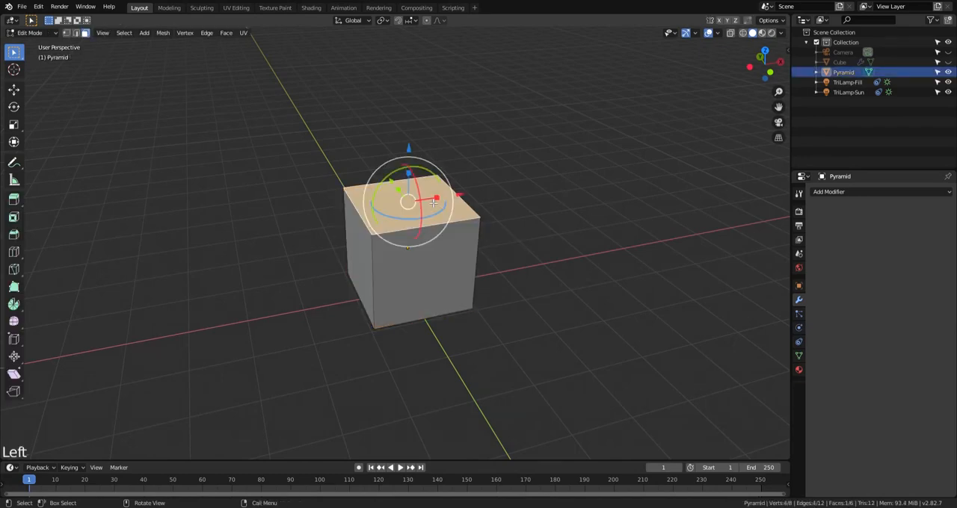
pyautogui.scroll(3)
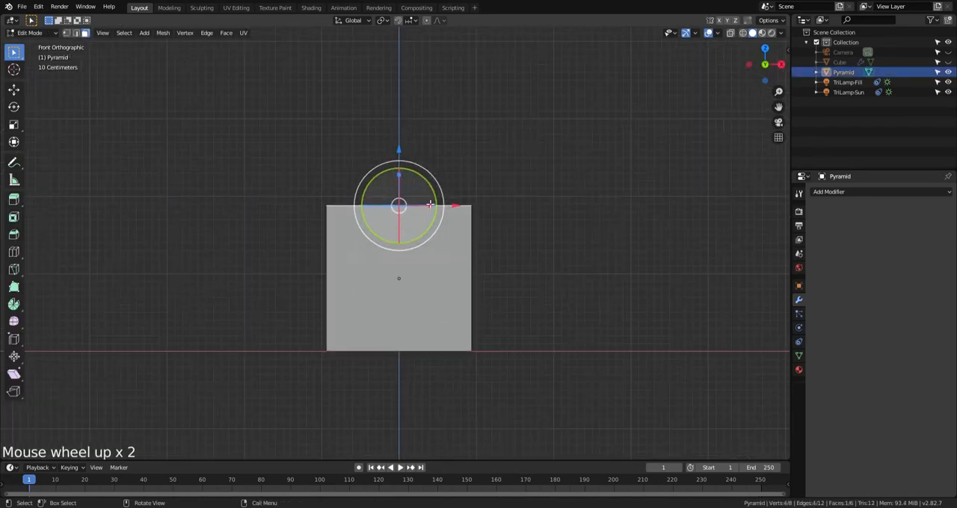
pyautogui.press('s')
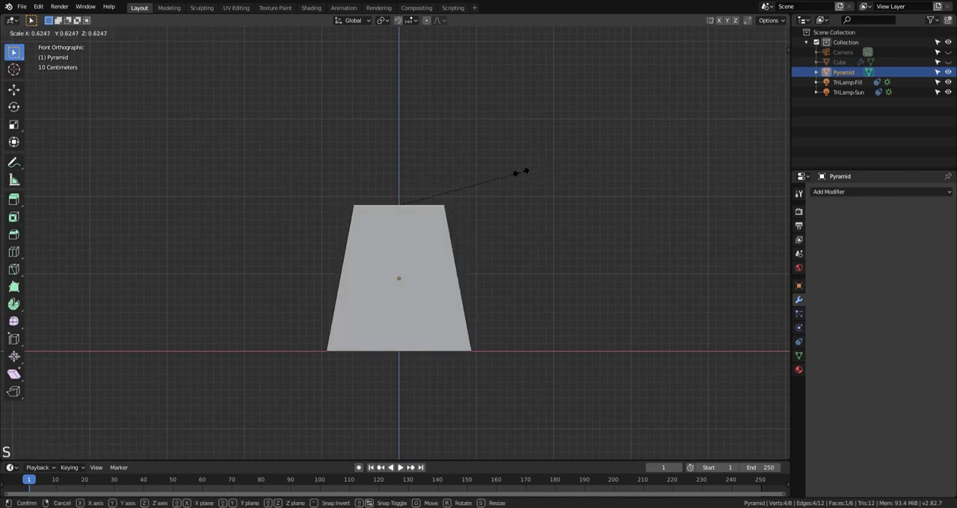
pyautogui.moveTo(418, 203)
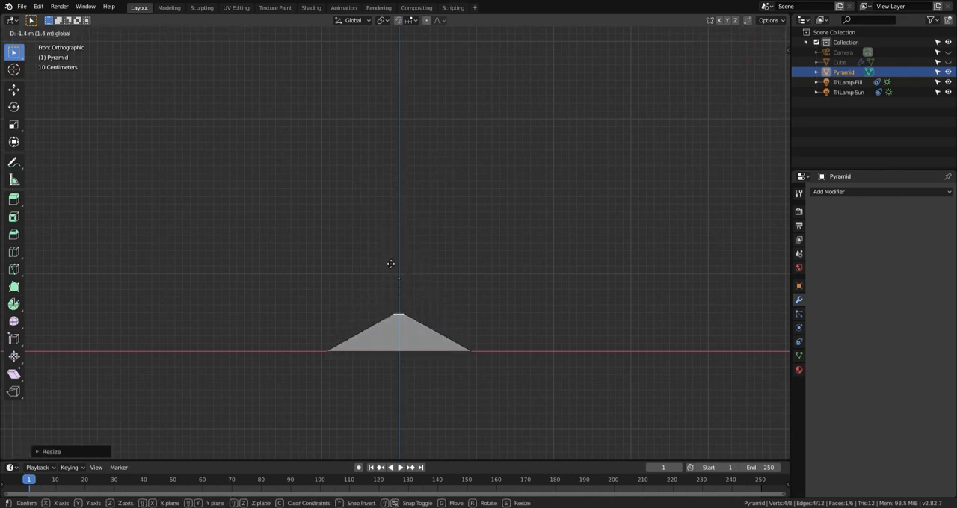
pyautogui.press('Tab')
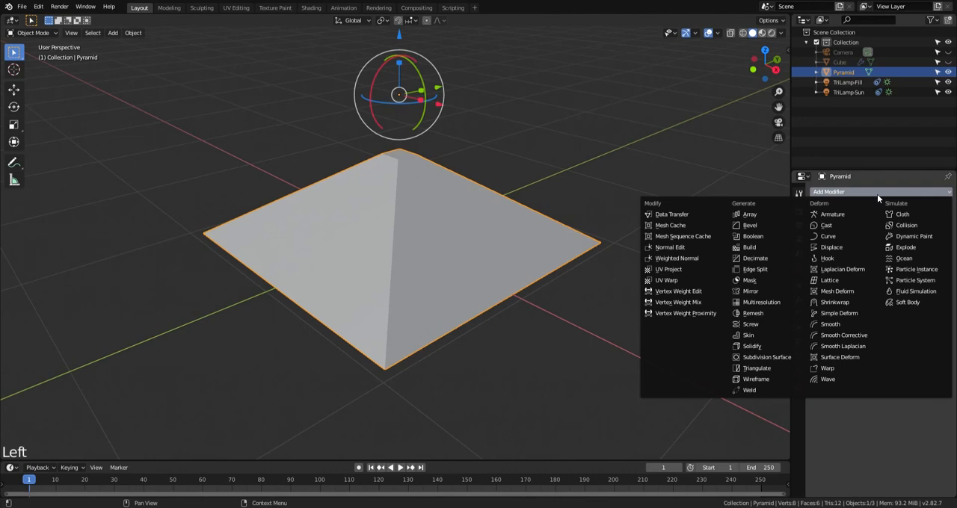
# Add a Remesh modifier in Blocks mode and raise its Octree Depth for stepped tiers.
pyautogui.click(754, 313)
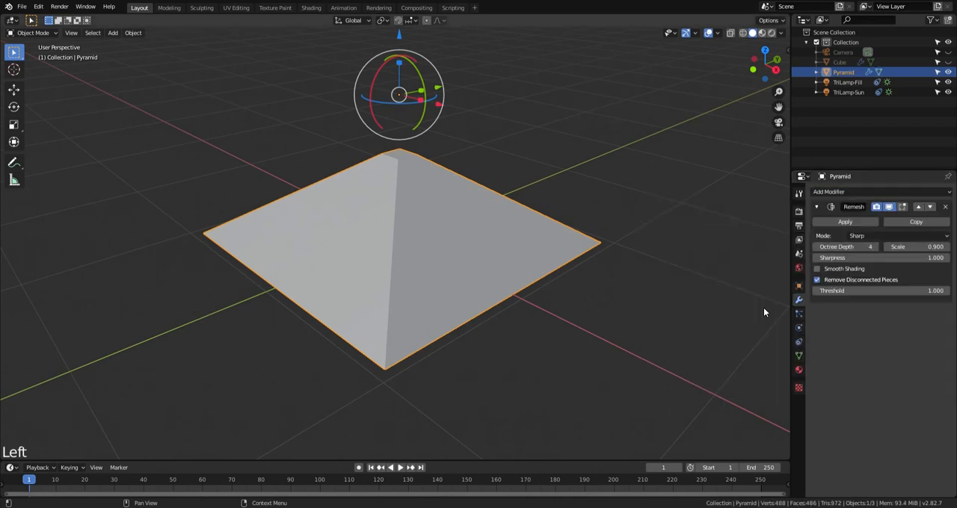
pyautogui.click(882, 237)
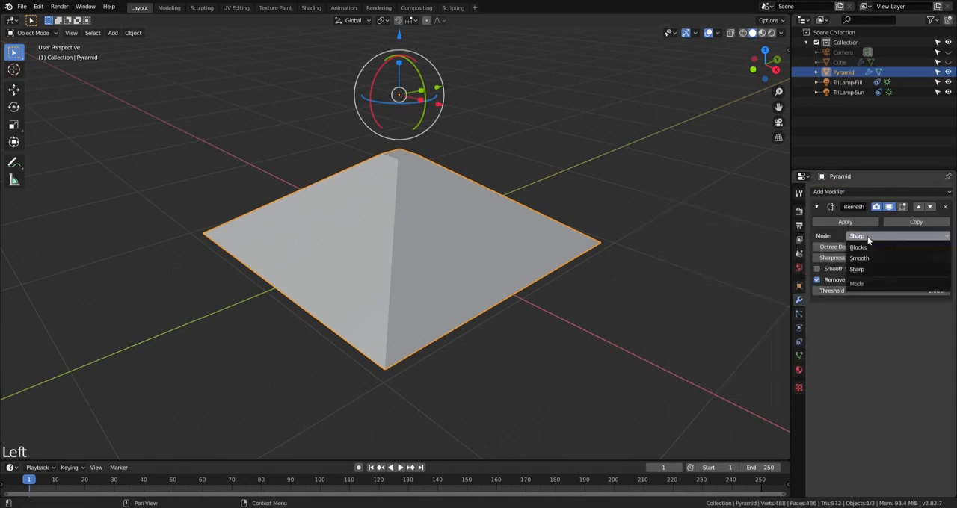
pyautogui.click(858, 247)
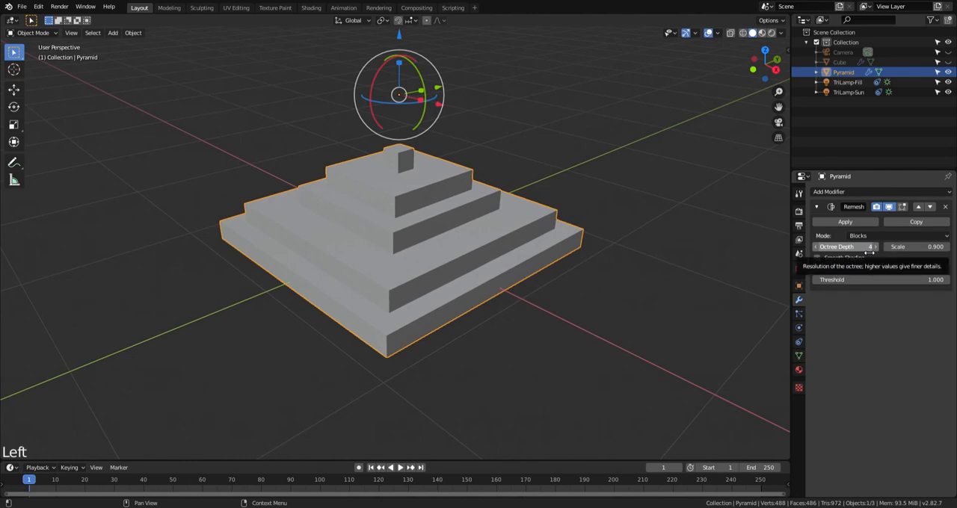
pyautogui.click(845, 247)
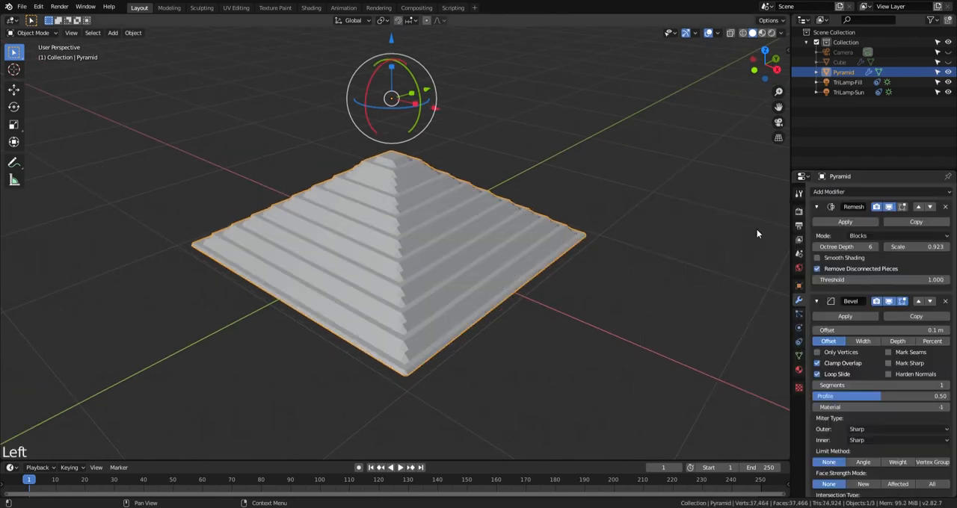
# Refine the Remesh steps and add a Bevel modifier with a 0.01 m offset.
pyautogui.scroll(3)
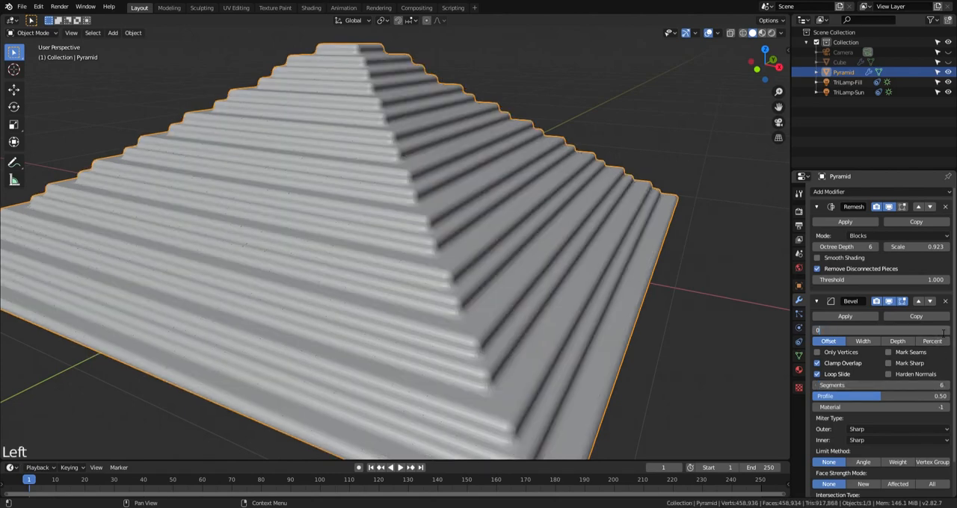
pyautogui.write('0.01 m')
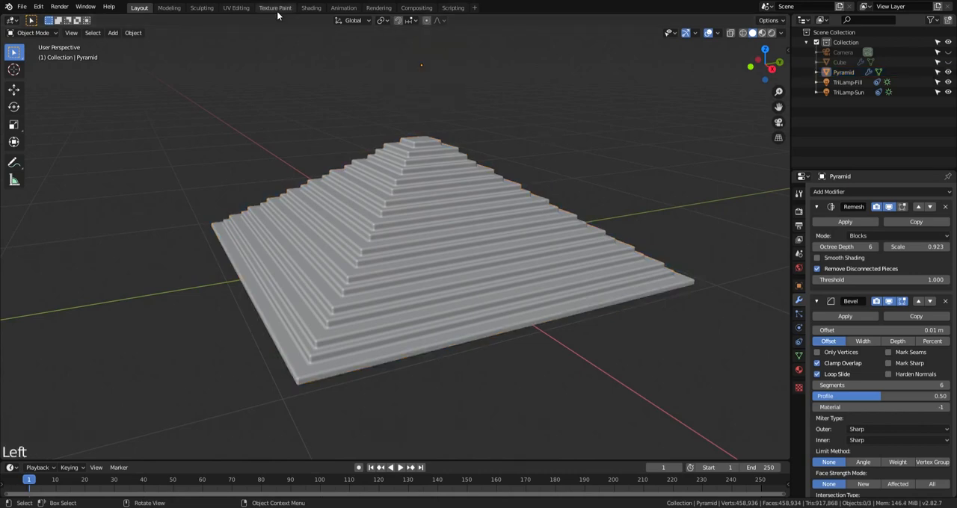
# Visit the Shading workspace, then view the pyramid through the scene camera in Layout.
pyautogui.click(311, 8)
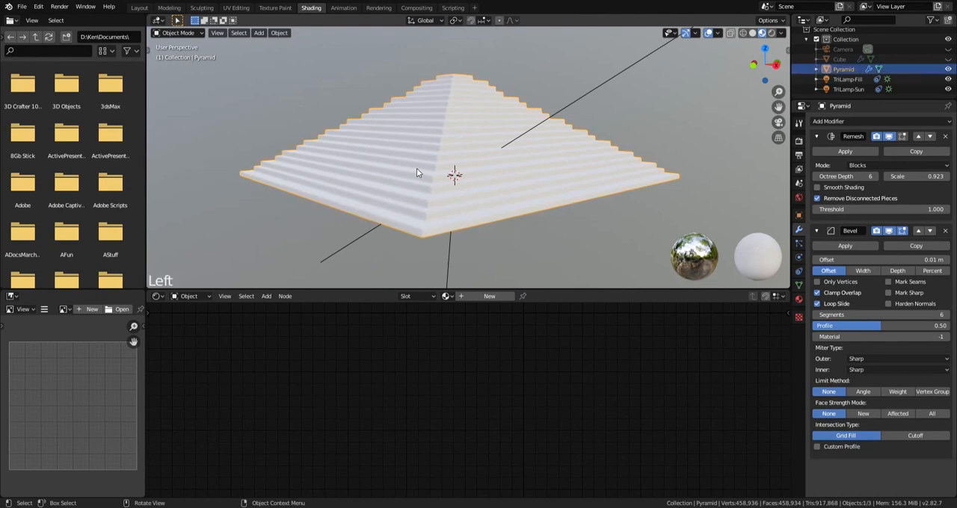
pyautogui.click(445, 296)
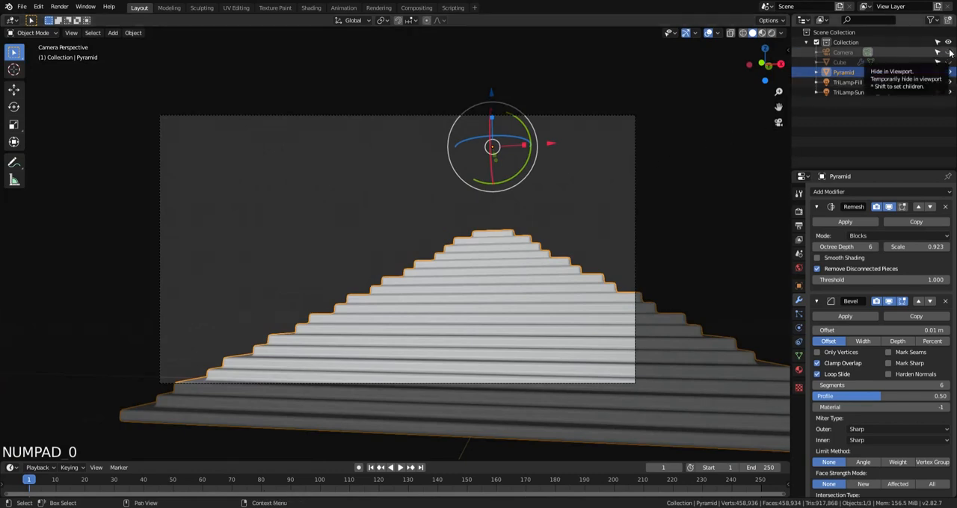
# Frame the pyramid over the desert sunset background and switch the viewport to Rendered shading.
pyautogui.click(948, 72)
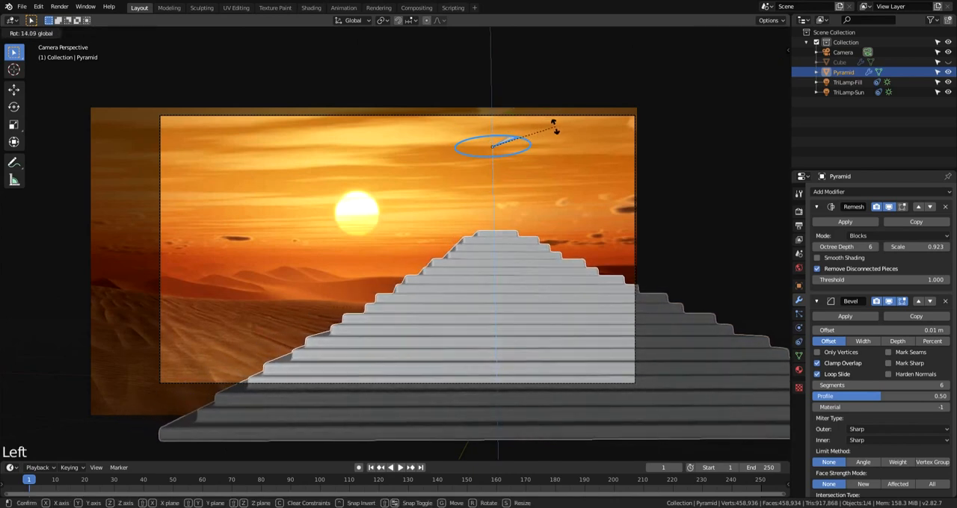
pyautogui.moveTo(586, 144)
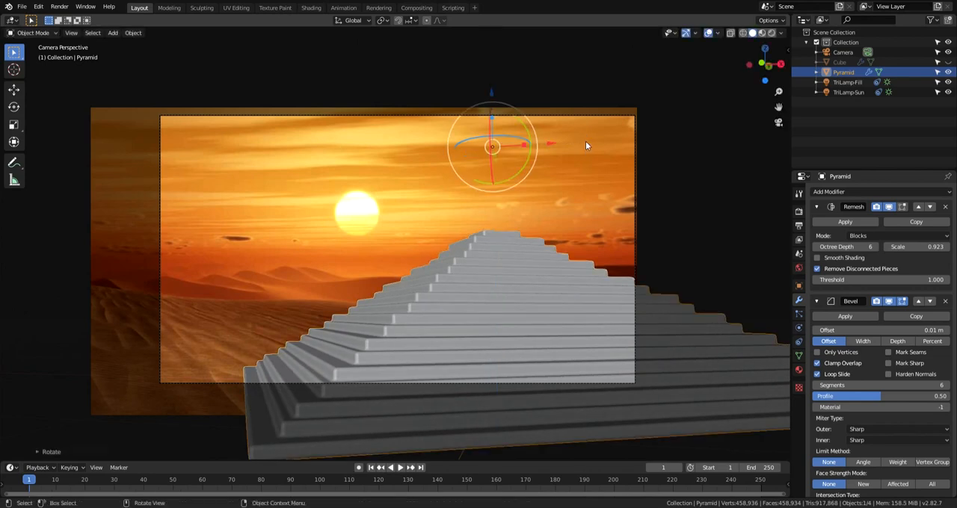
pyautogui.moveTo(691, 94)
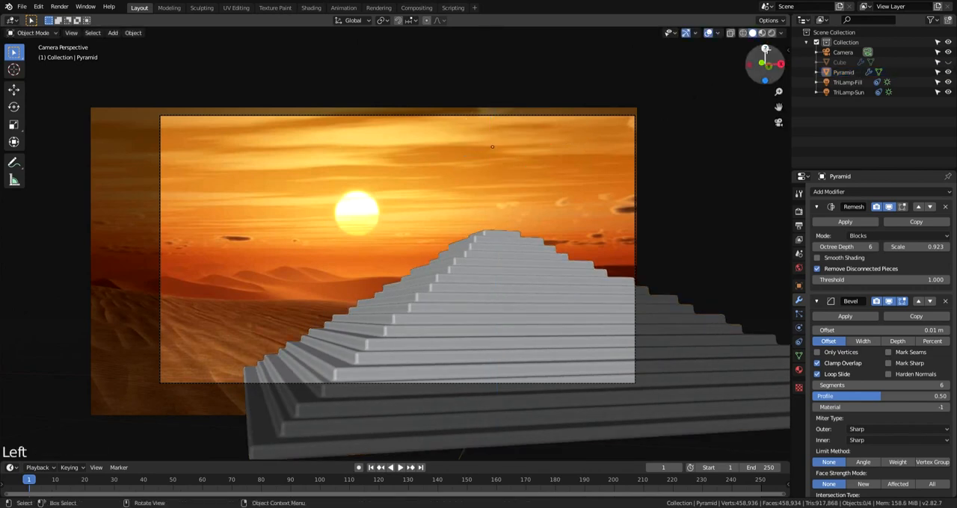
pyautogui.click(758, 33)
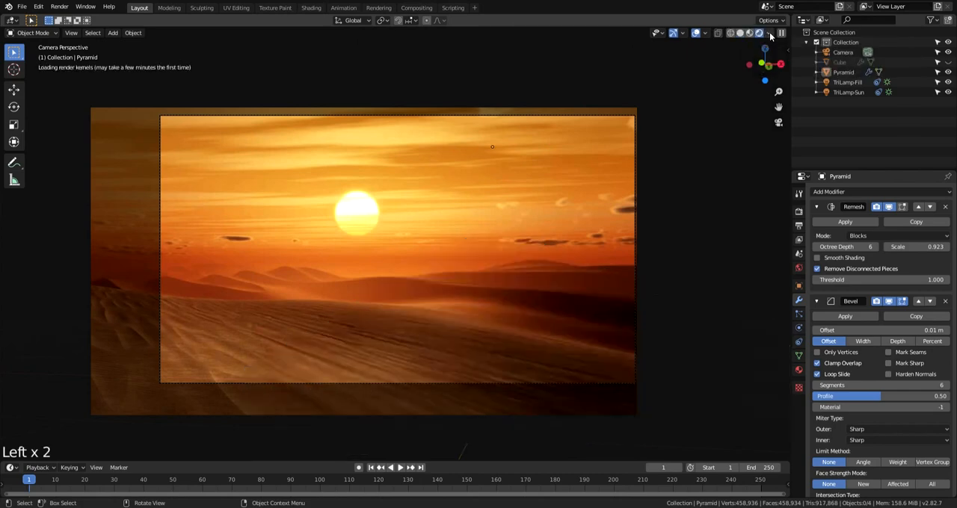
pyautogui.click(771, 33)
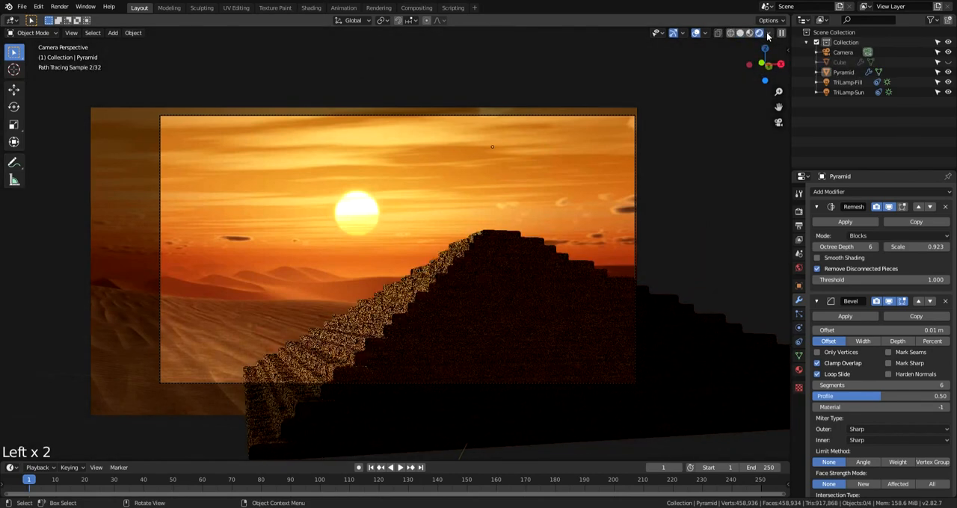